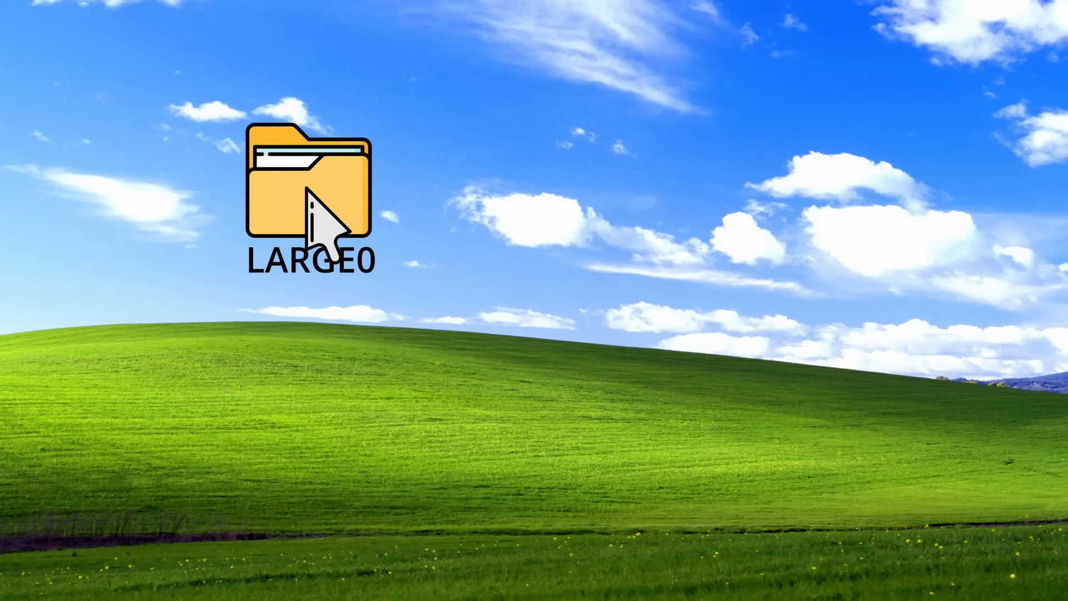
Browse the source listing down to world.c to illustrate how files are compiled and replaced
double_click(311, 190)
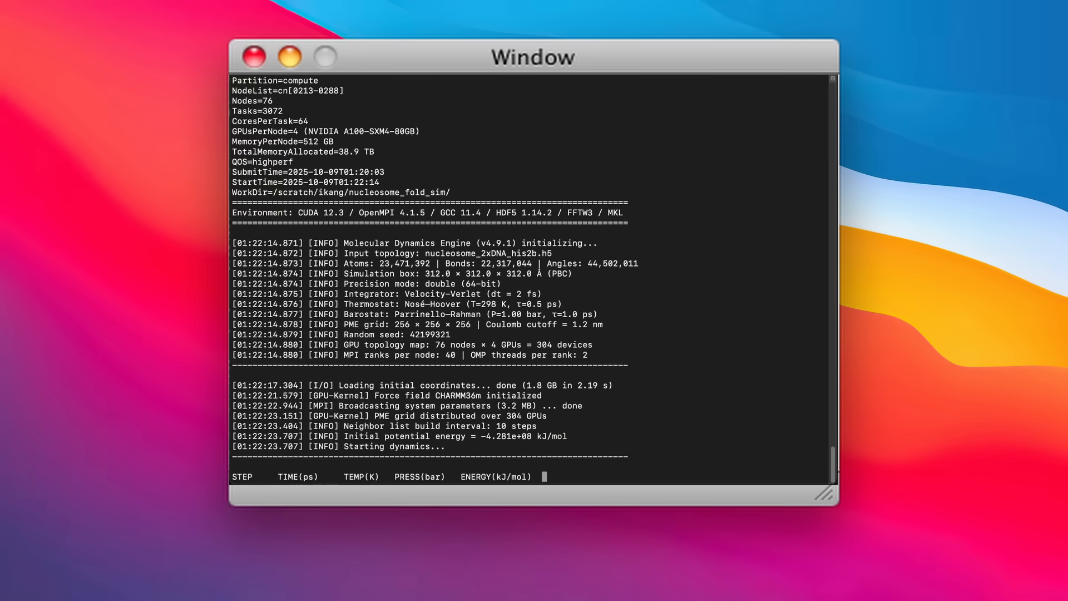
scroll(down, 3)
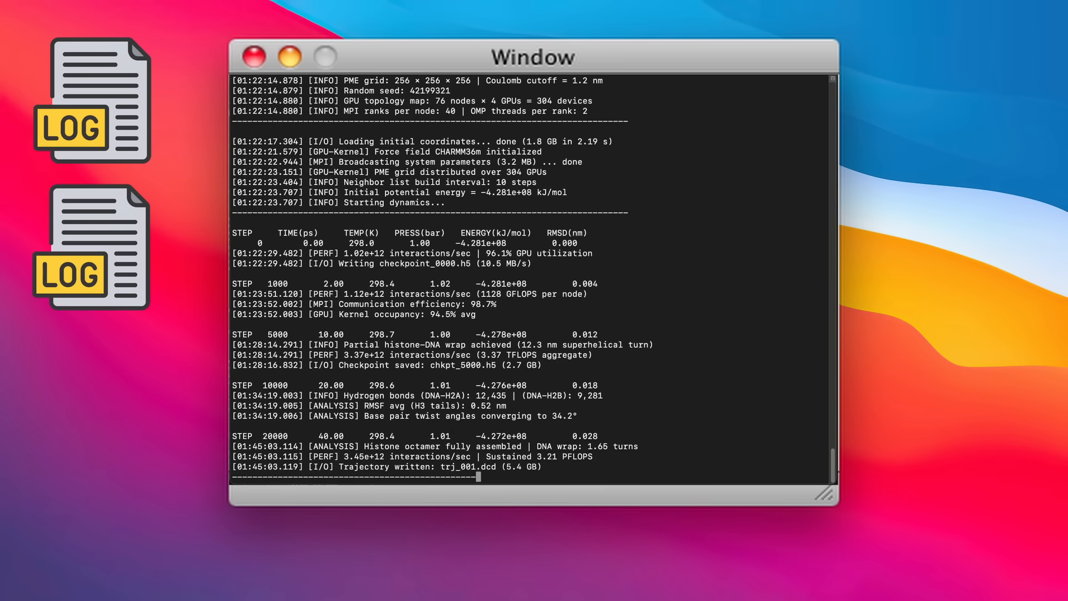
scroll(down, 3)
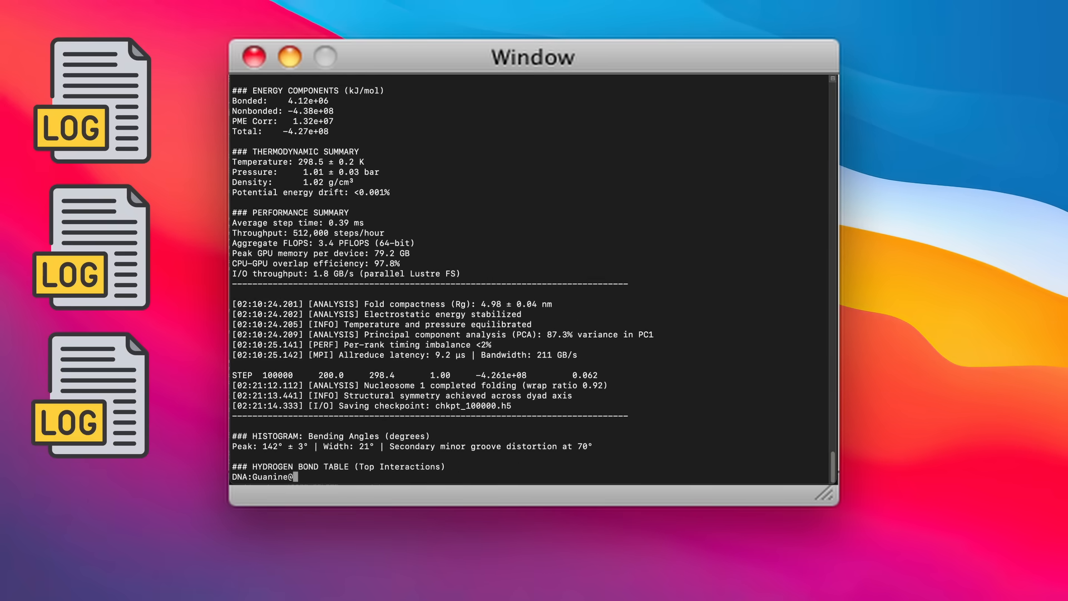
scroll(down, 3)
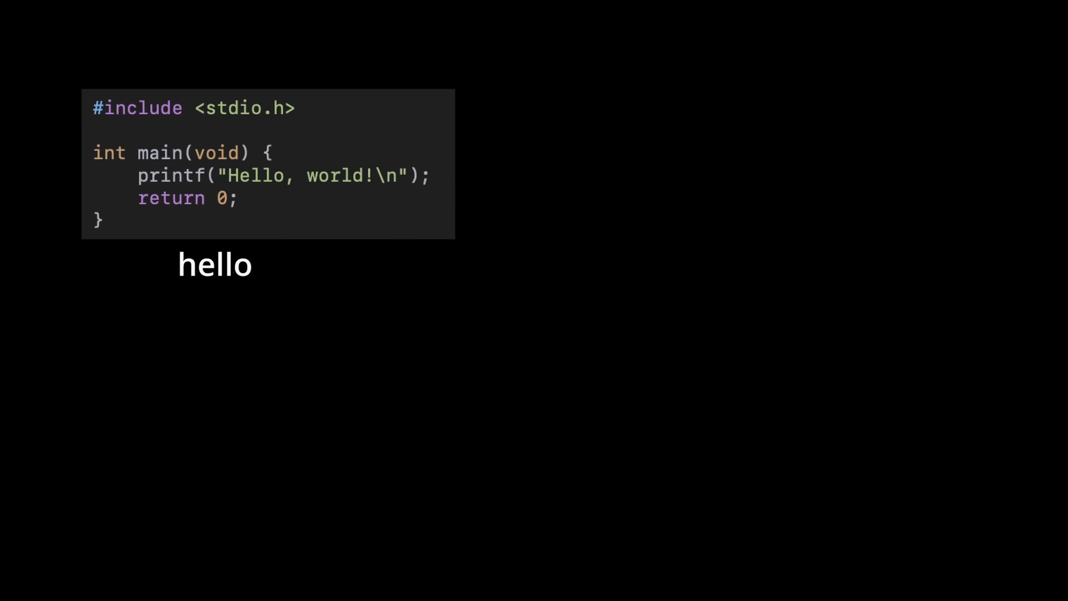
text(world.c)
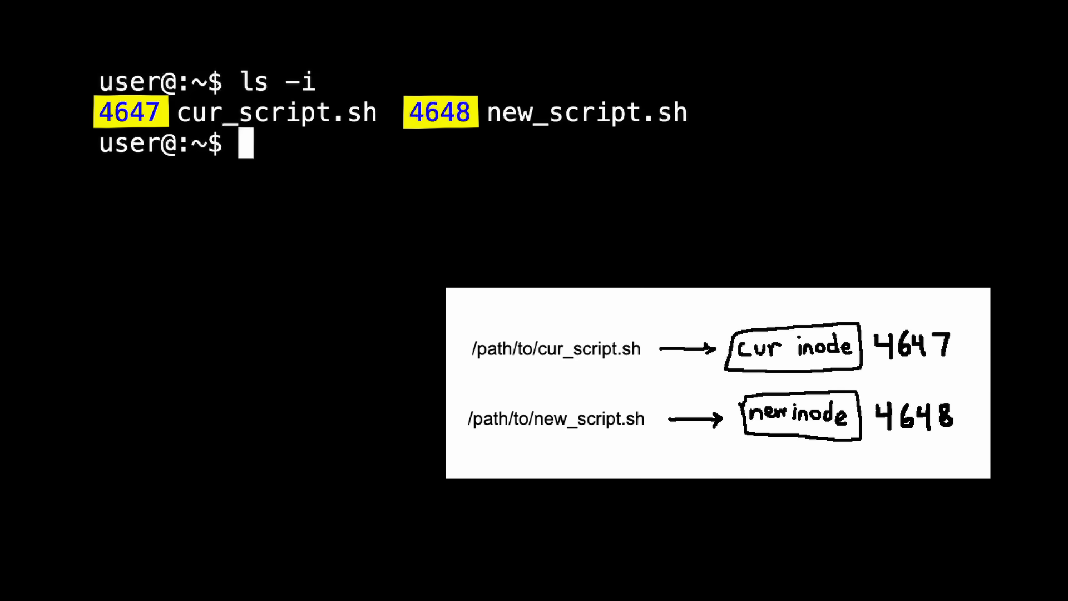
Show renaming new_script.sh into place and checking inode numbers with ls -i
text(mv new_script.sh cur_script.sh)
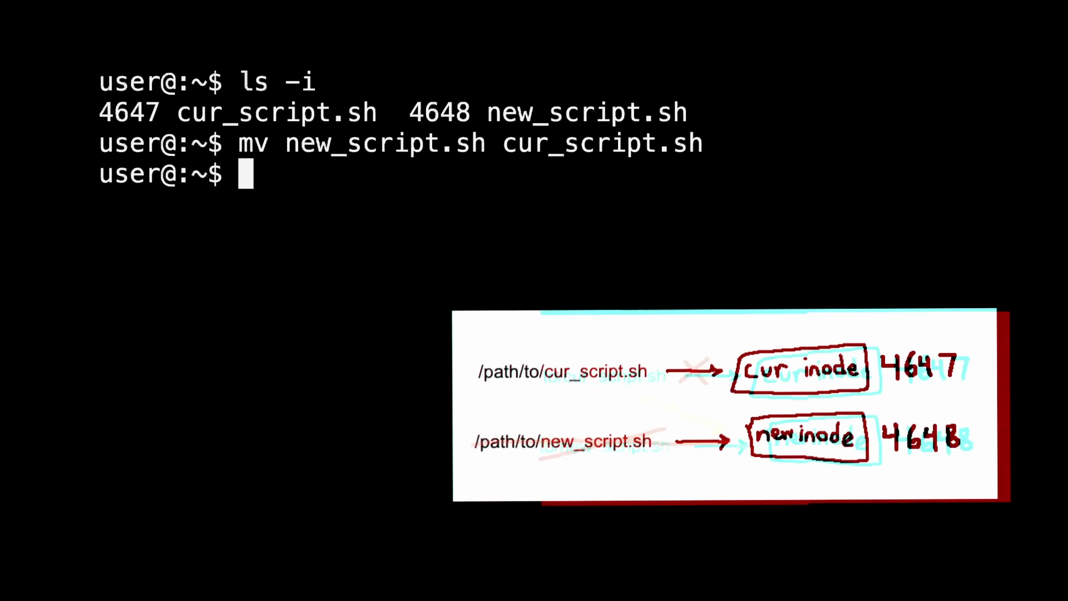
text(ls -i)
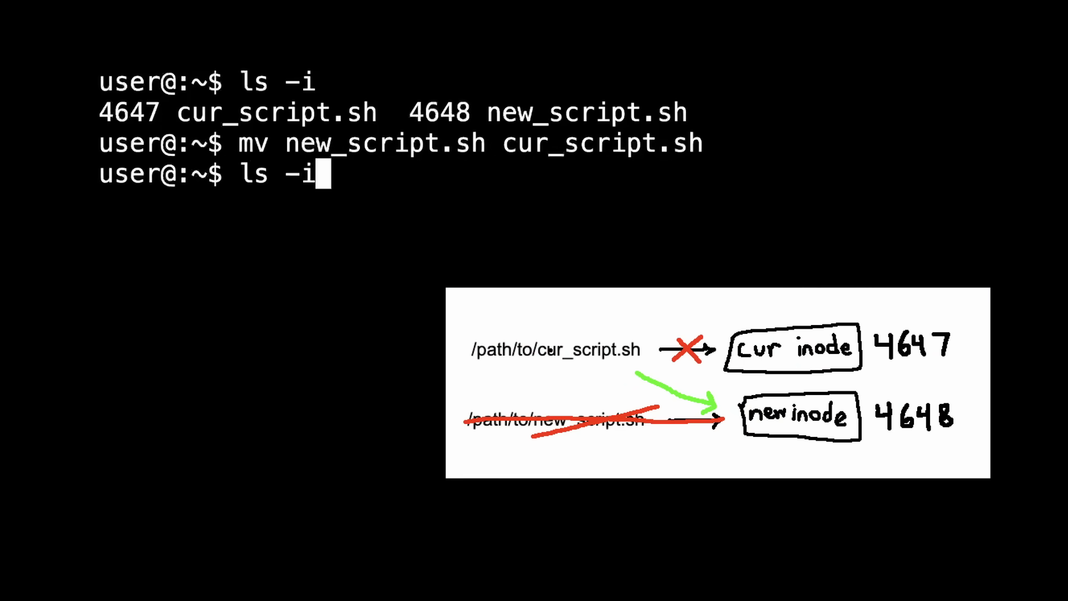
key(Return)
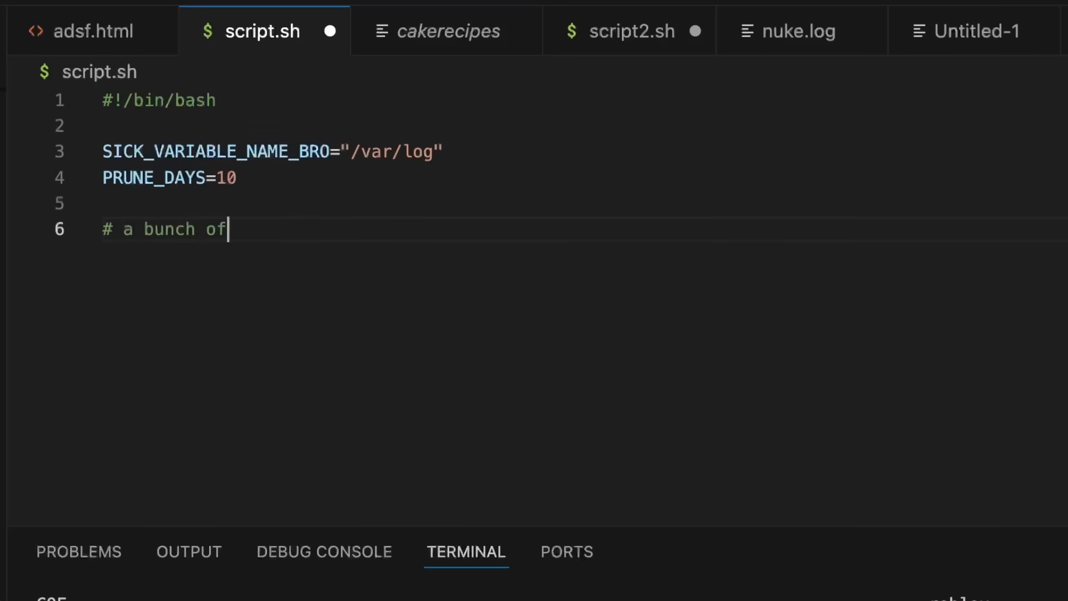
Add the 'stuff happens' step and the find -mtime +"$PRUNE_DAYS" -delete line, then reveal the cleanup steps list
text(stuff happens)
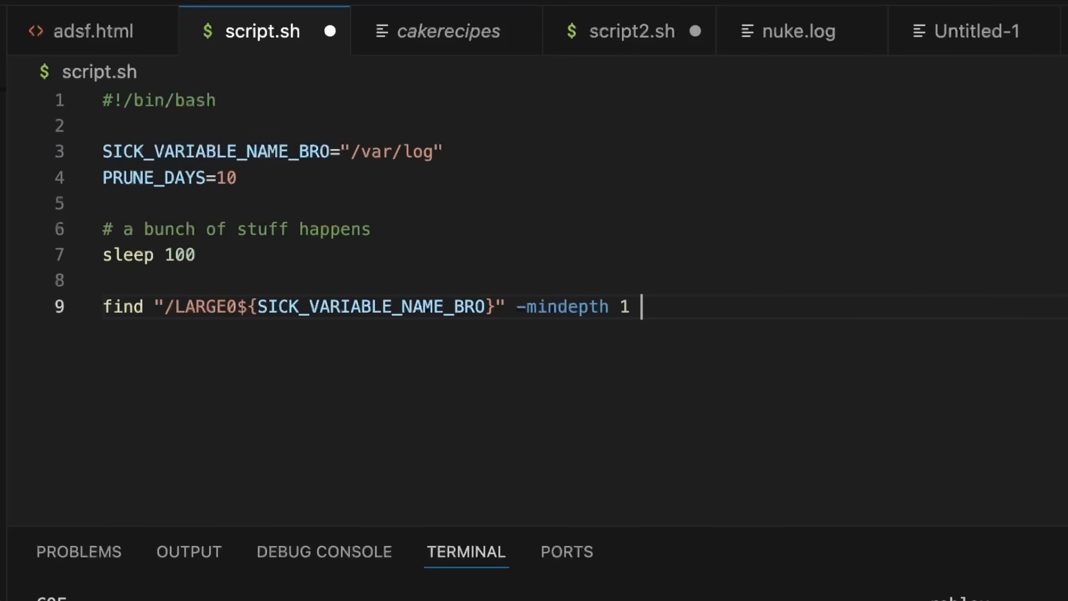
text(-mtime +"$PRUNE_DAYS" -delete)
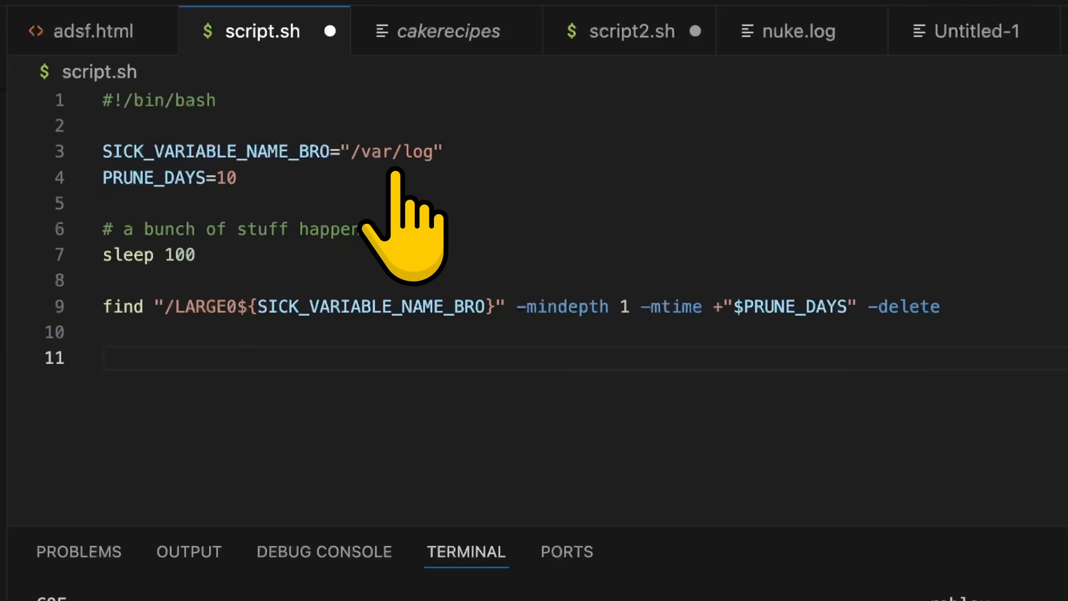
mouse_move(279, 245)
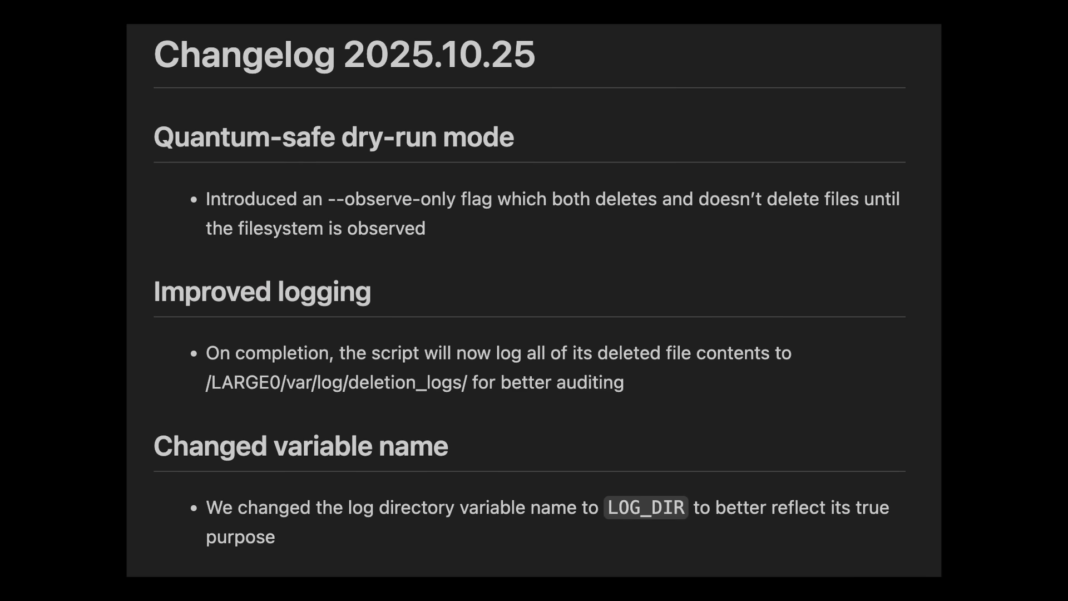
scroll(down, 3)
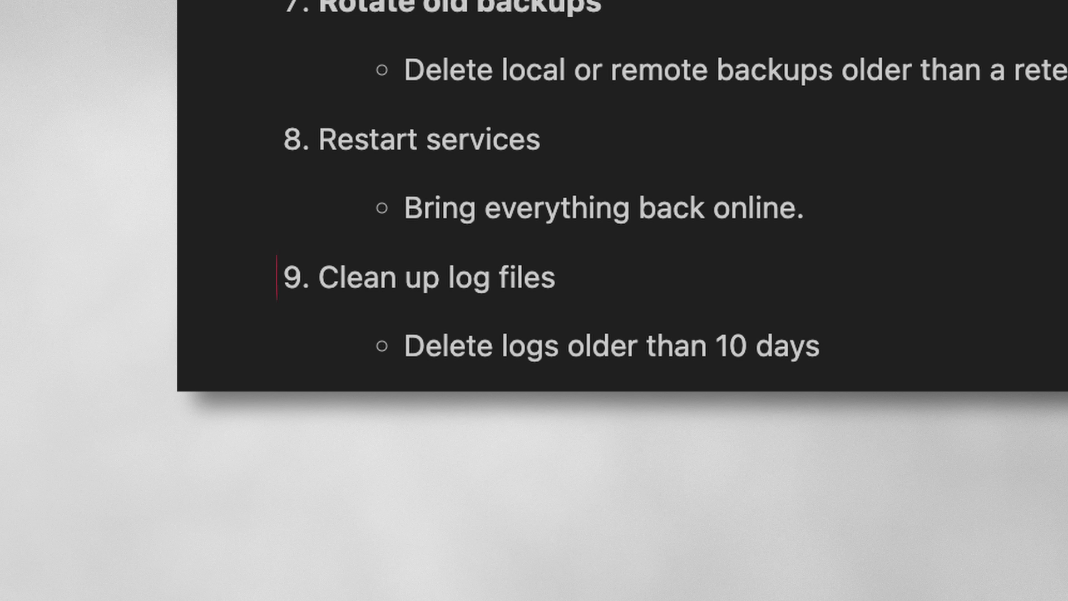
Bring up the terminal showing cp script.sh /LARGE0/tmp/script.sh
double_click(420, 277)
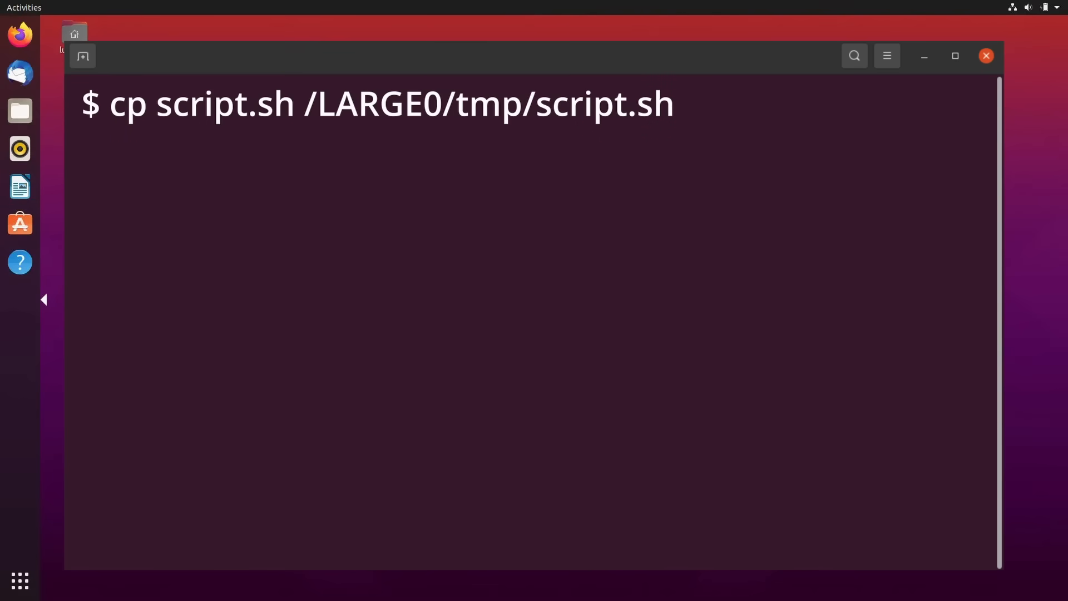
Load the bash set builtin manual and scroll to the -u and pipefail options
key(Return)
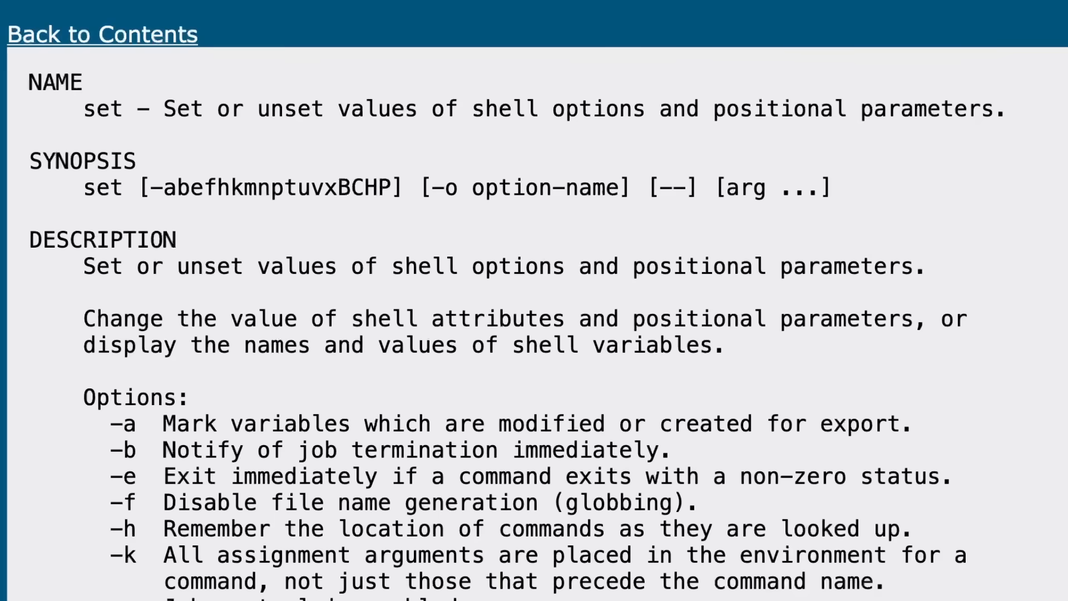
scroll(down, 3)
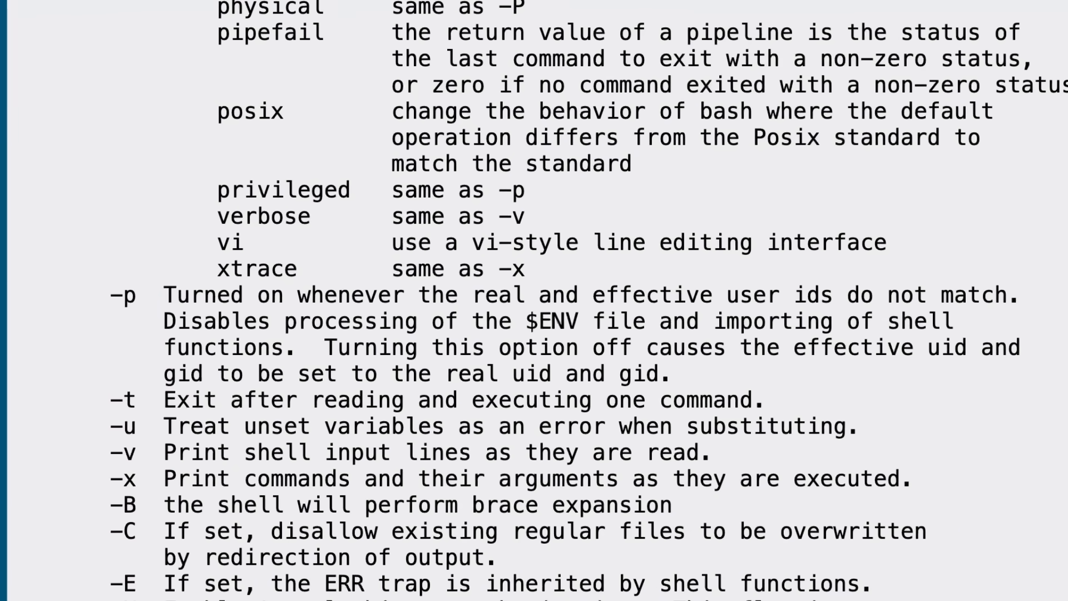